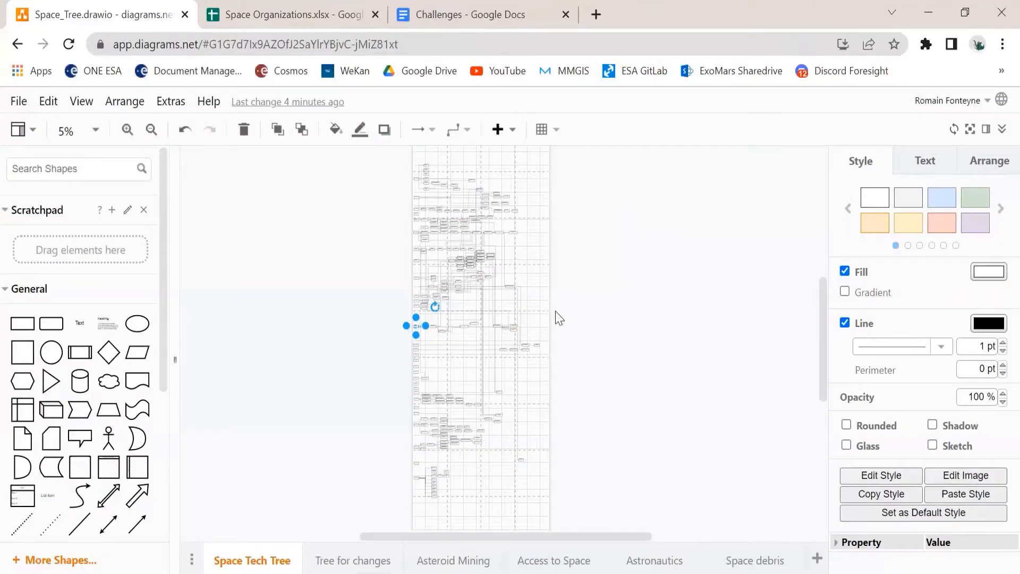
pyautogui.moveTo(406, 319)
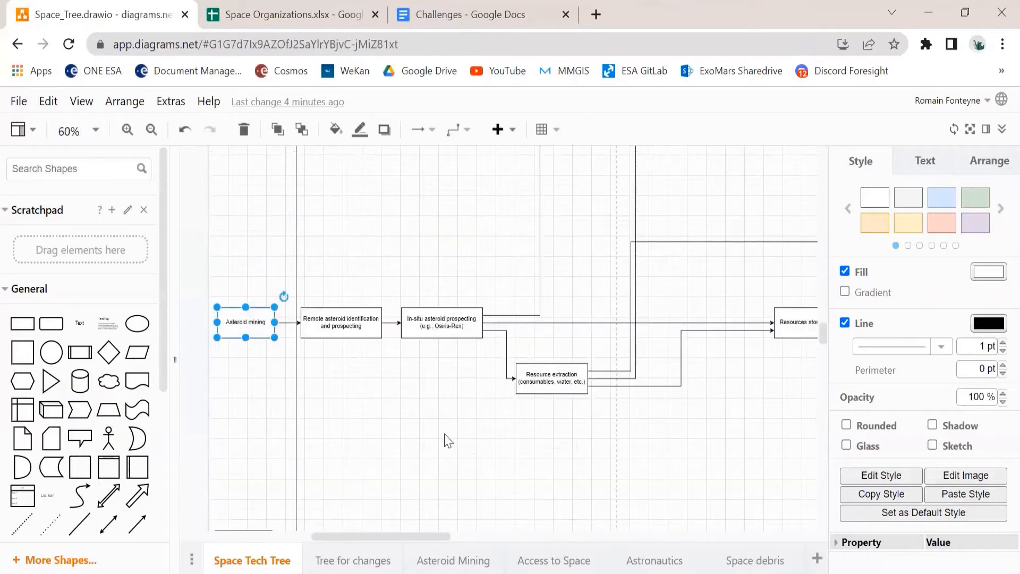
pyautogui.moveTo(428, 444)
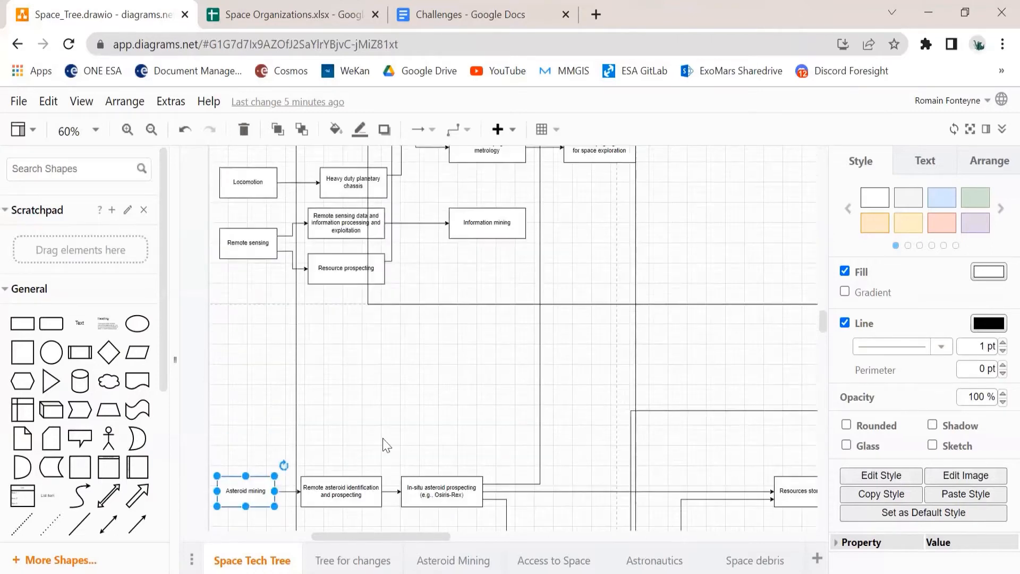
# Step: Zoom in on the Asteroid mining branch to see its prospecting and resource extraction steps
pyautogui.scroll(-3)
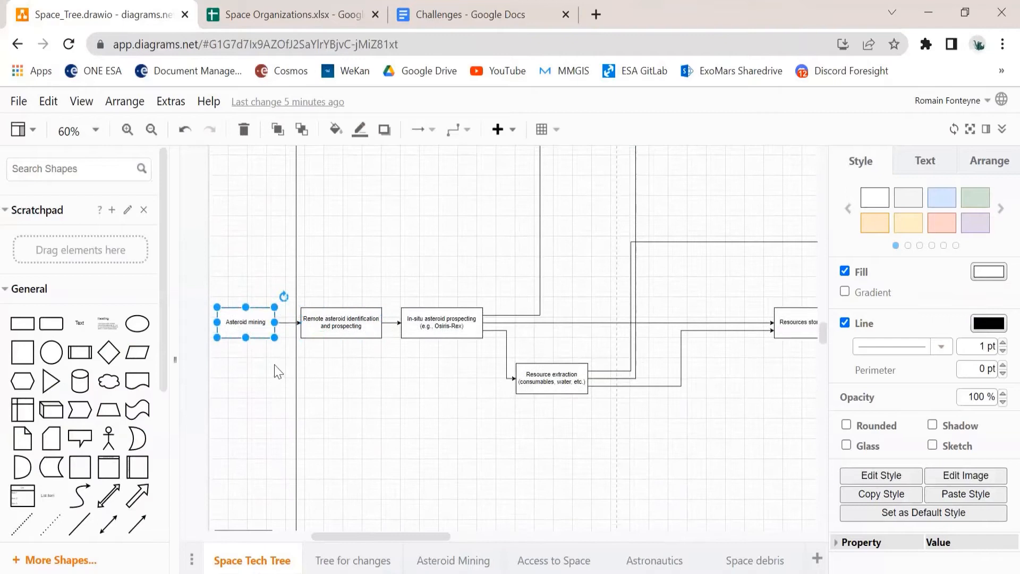
pyautogui.moveTo(313, 371)
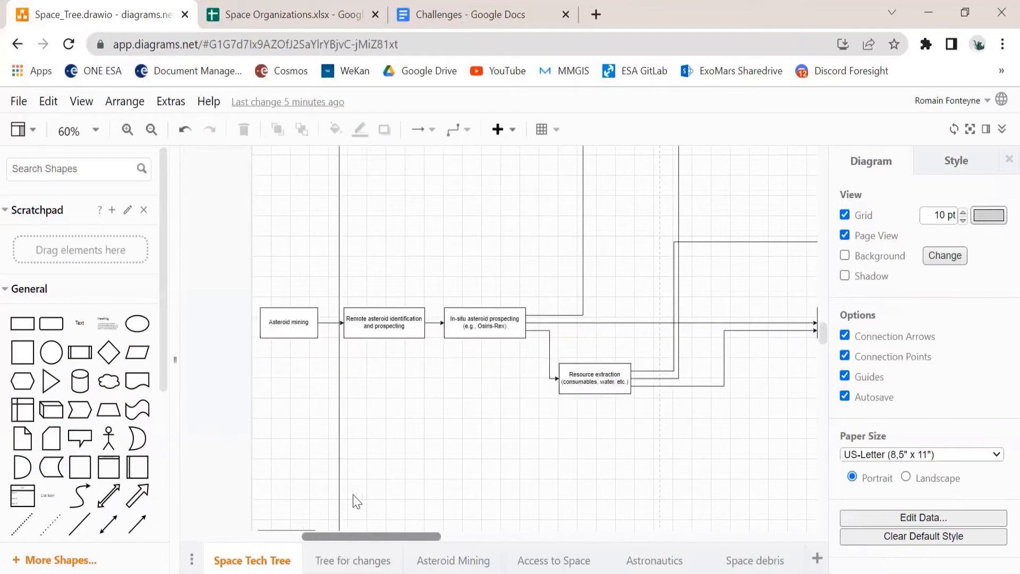
# Step: Pass In-situ asteroid prospecting unedited and scroll to storage, cryogenic fuel and refinement steps
pyautogui.hscroll(3)
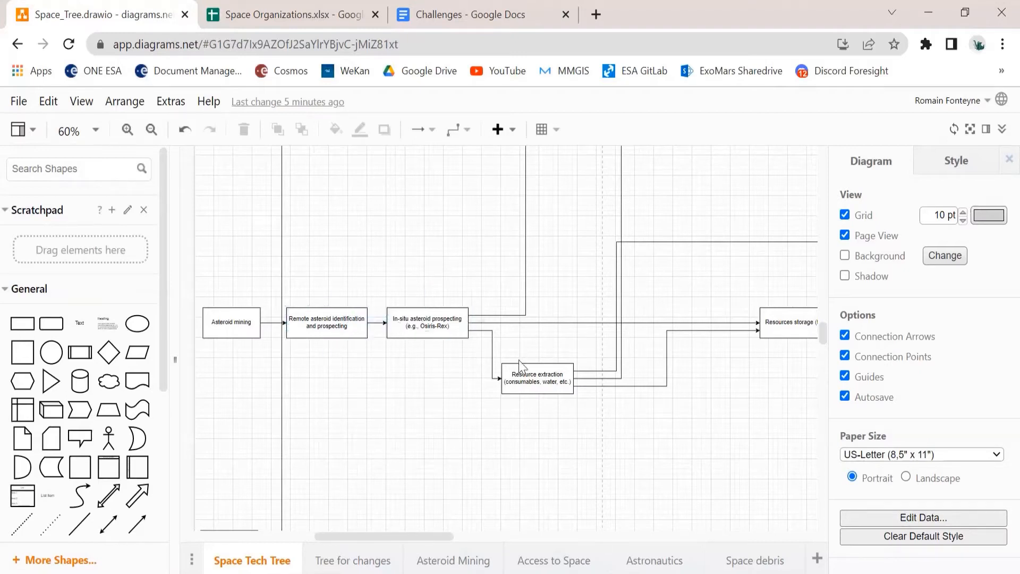
pyautogui.doubleClick(426, 322)
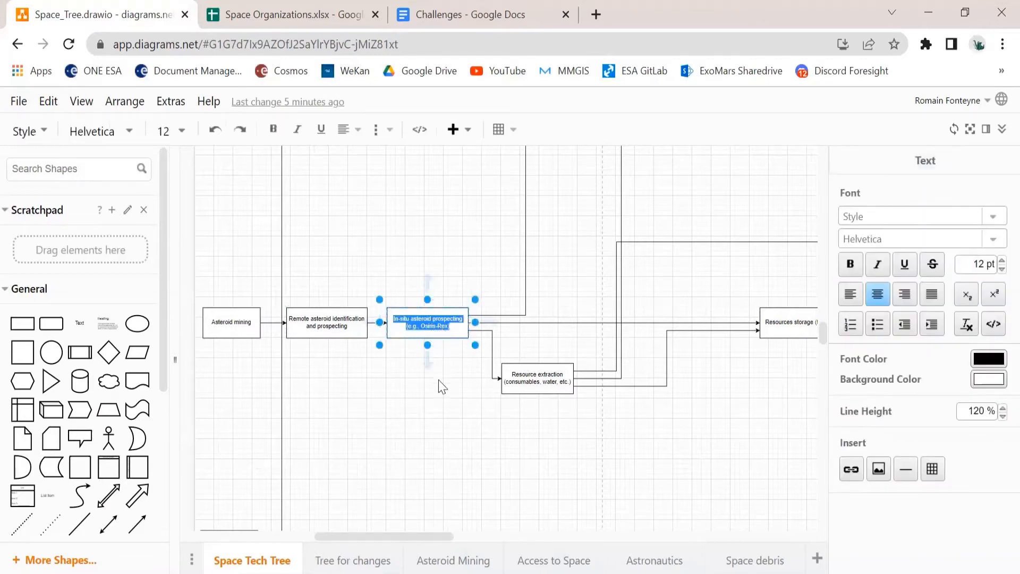
pyautogui.click(435, 390)
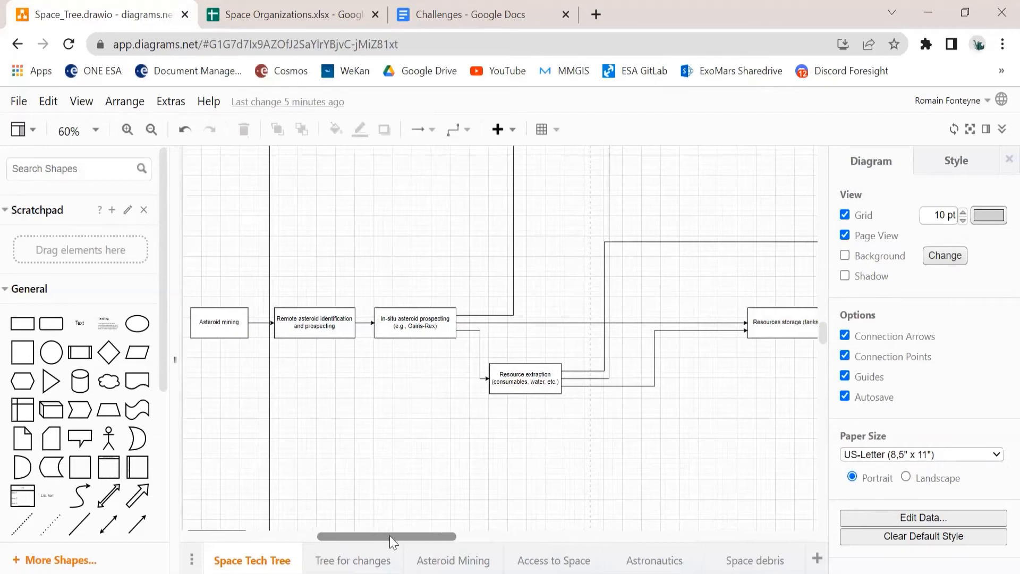
pyautogui.moveTo(403, 491)
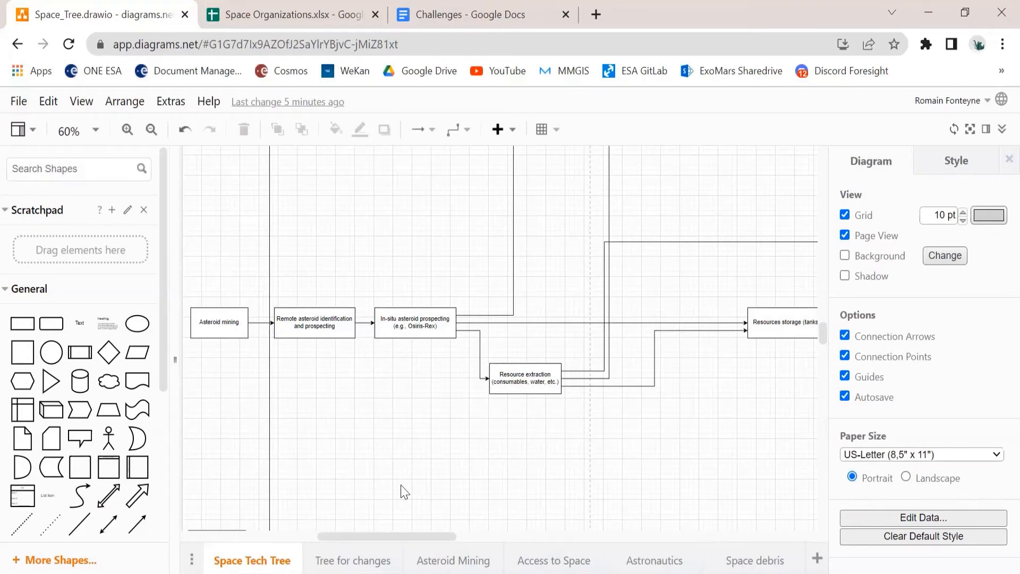
pyautogui.moveTo(393, 536)
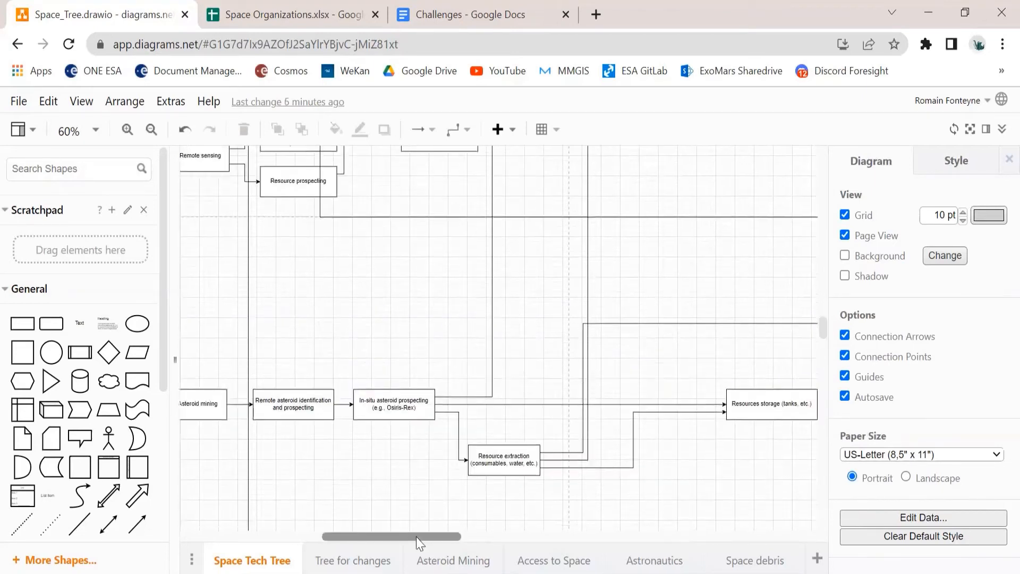
pyautogui.scroll(3)
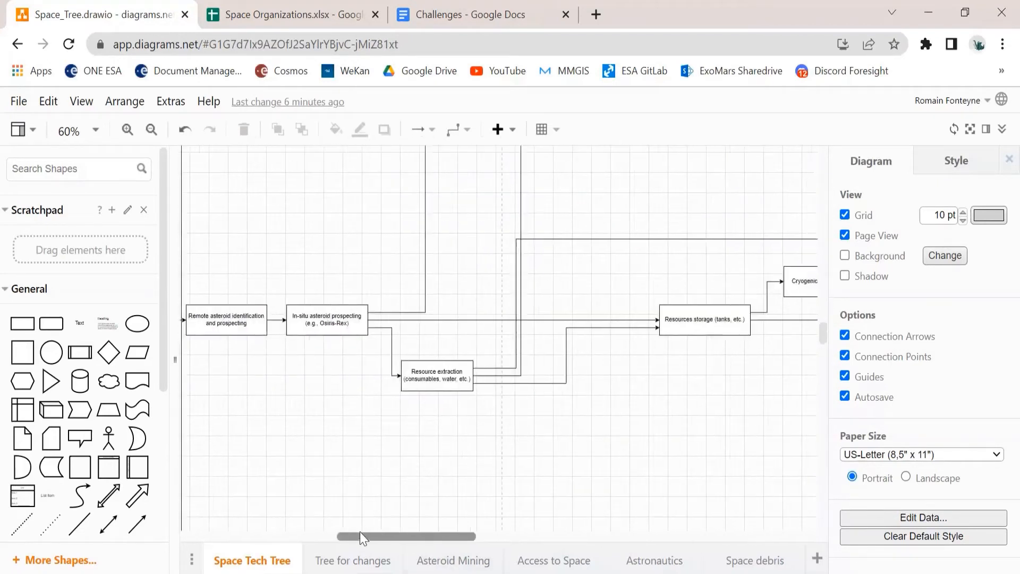
pyautogui.hscroll(3)
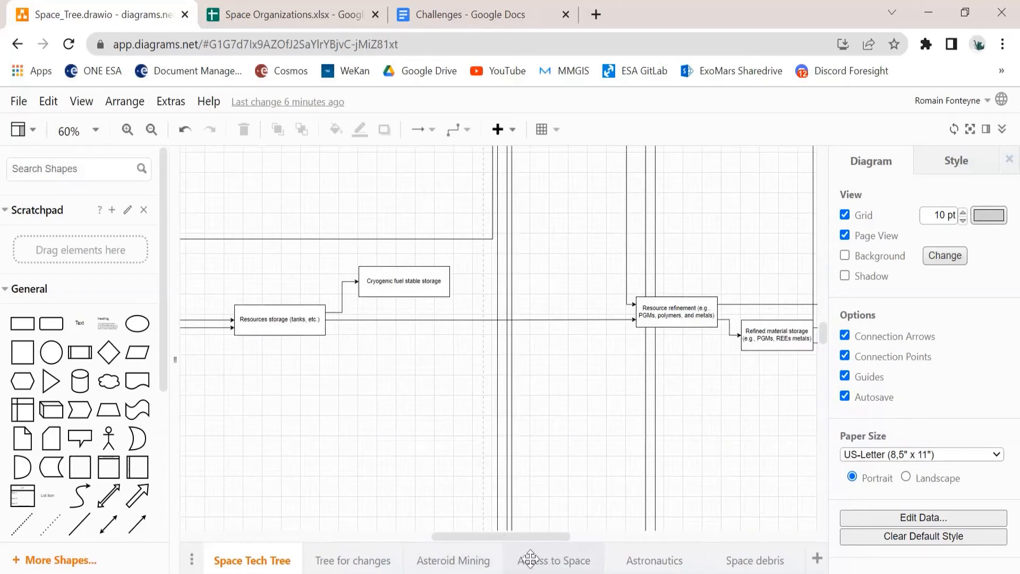
# Step: View the Asteroid Mining page, then the Space debris page's debris removal tree
pyautogui.click(453, 560)
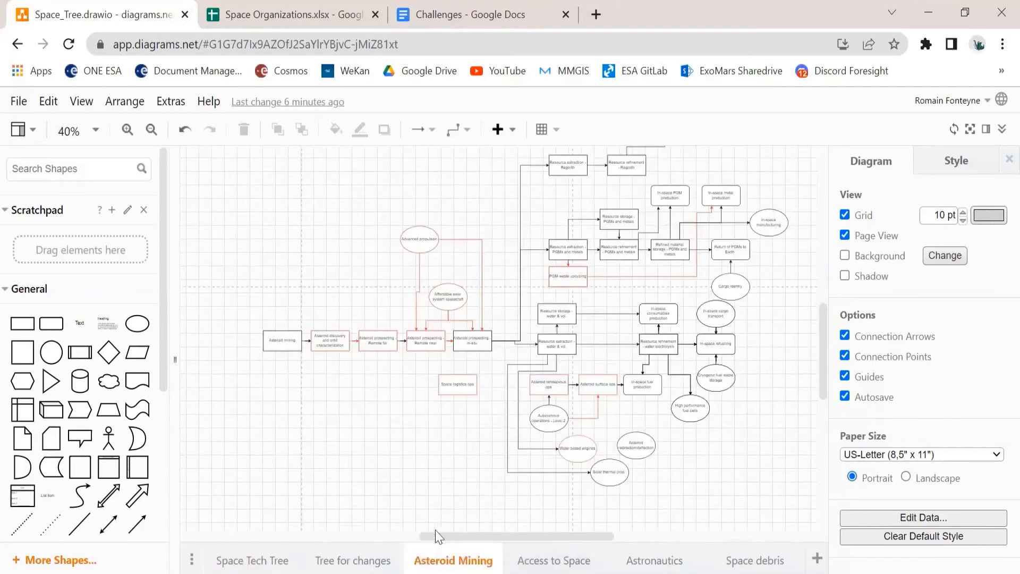
pyautogui.moveTo(520, 533)
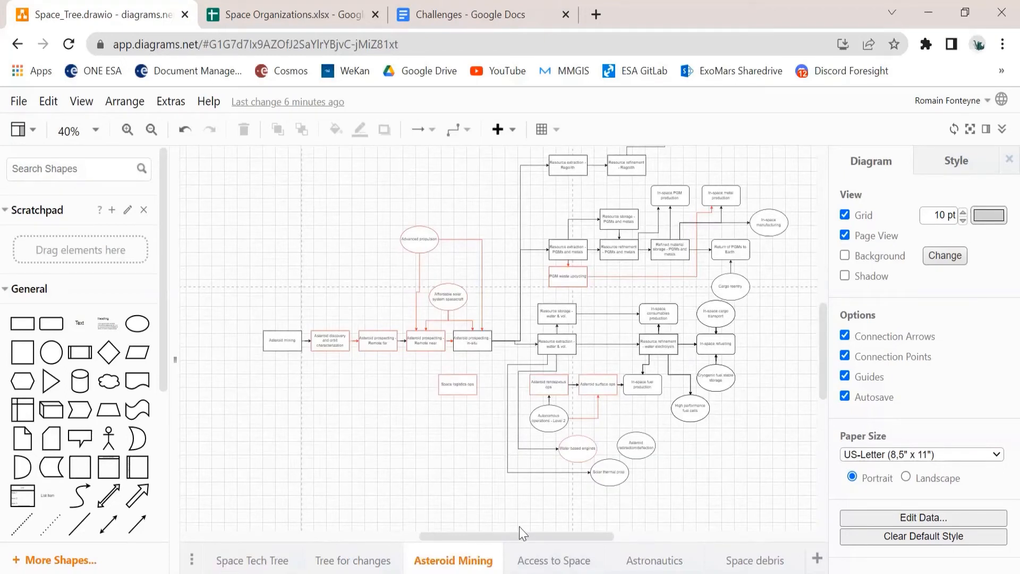
pyautogui.click(754, 560)
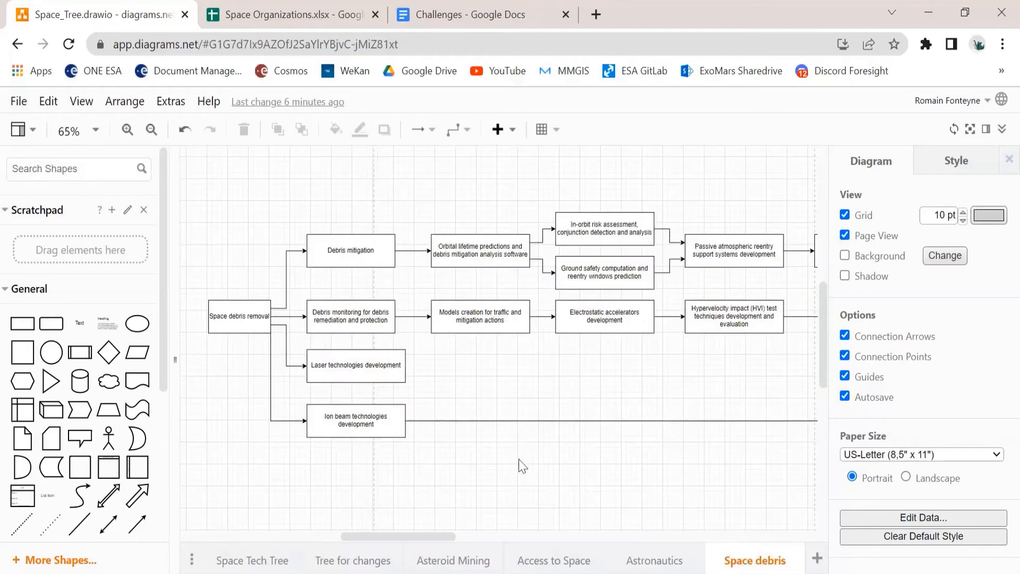
pyautogui.moveTo(525, 487)
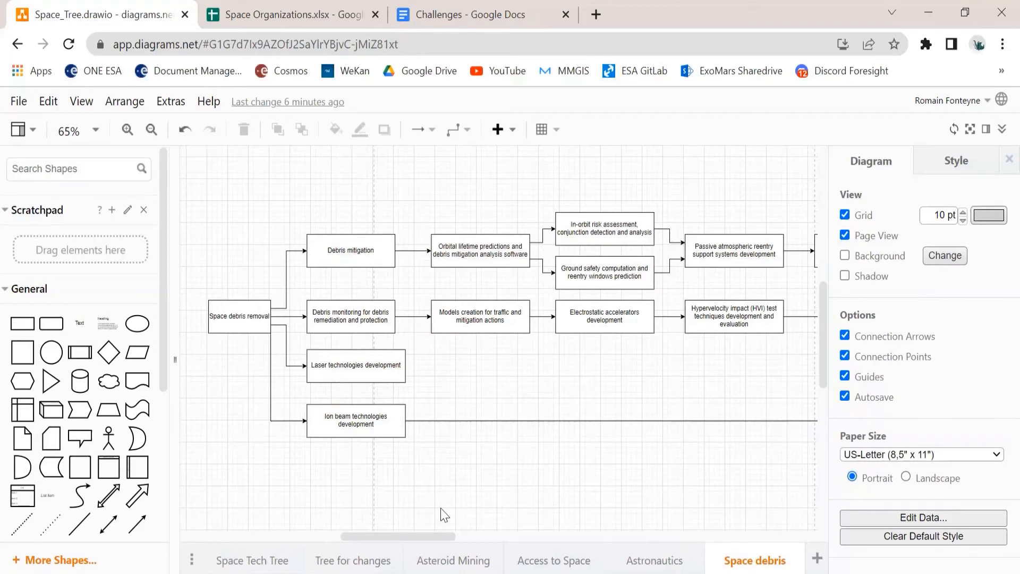
pyautogui.click(238, 316)
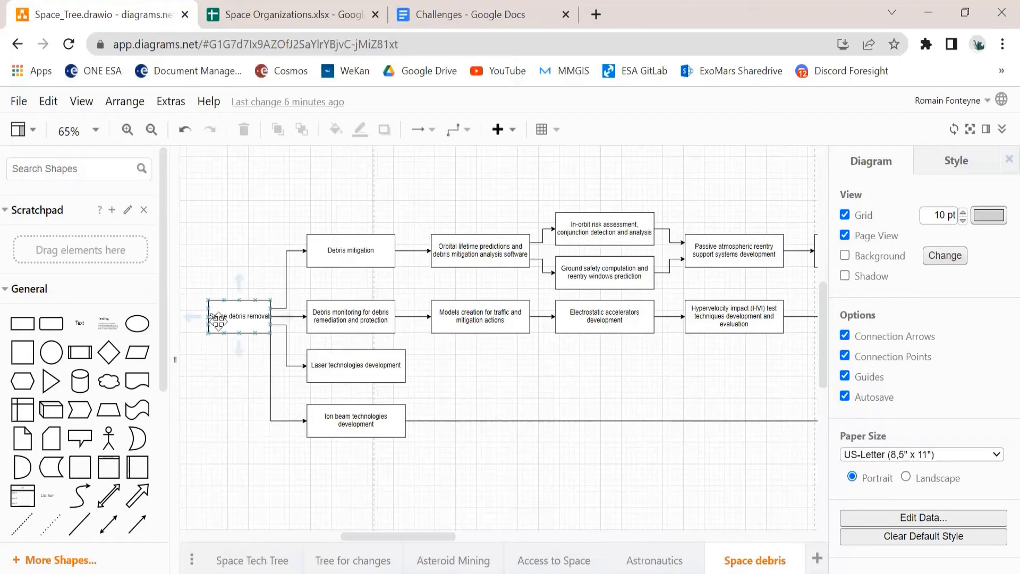
pyautogui.click(328, 534)
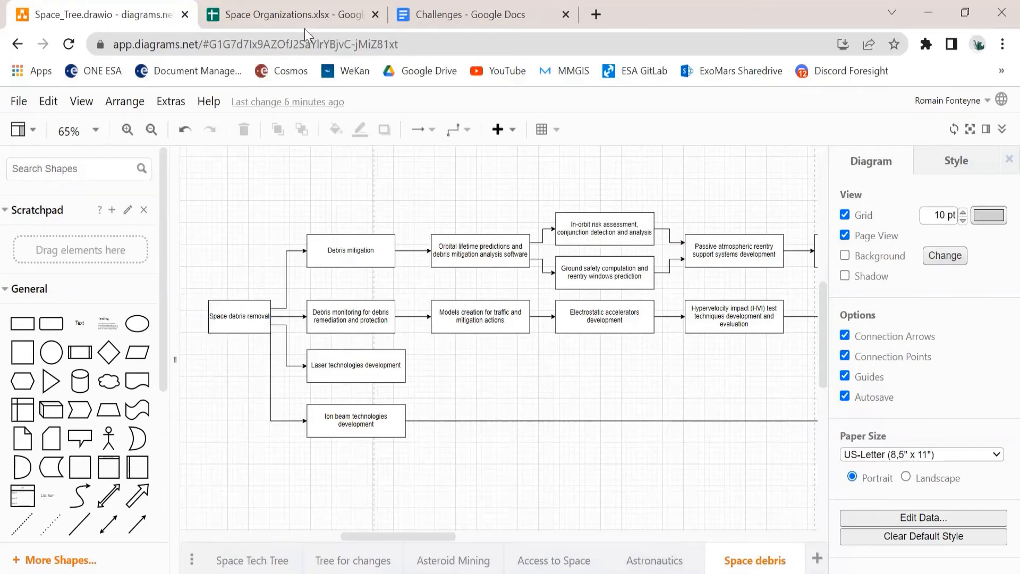
# Step: Show the Organizations sheet in Space Organizations, pointing out the Glenn Research Center entry
pyautogui.click(293, 14)
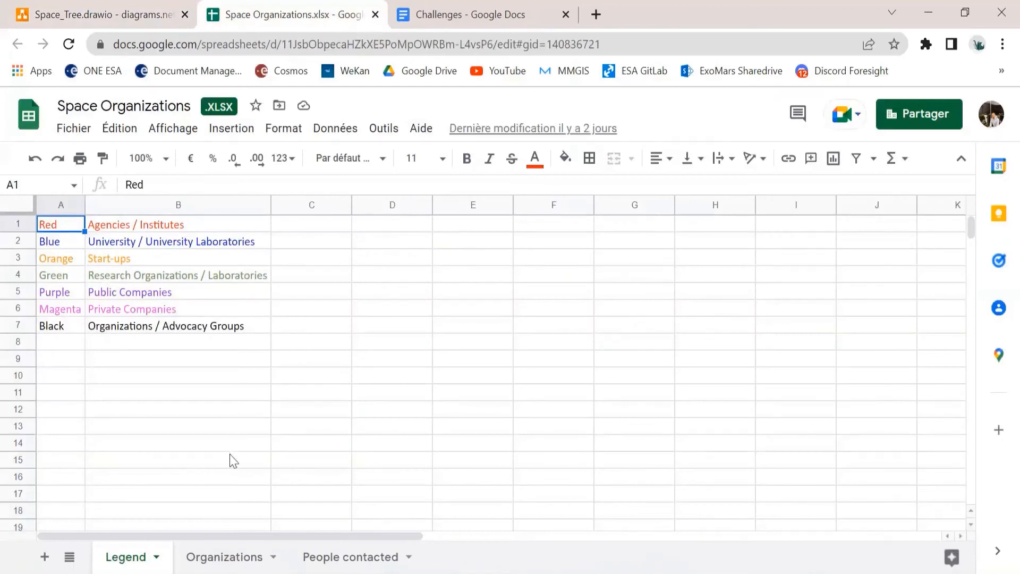
pyautogui.moveTo(229, 508)
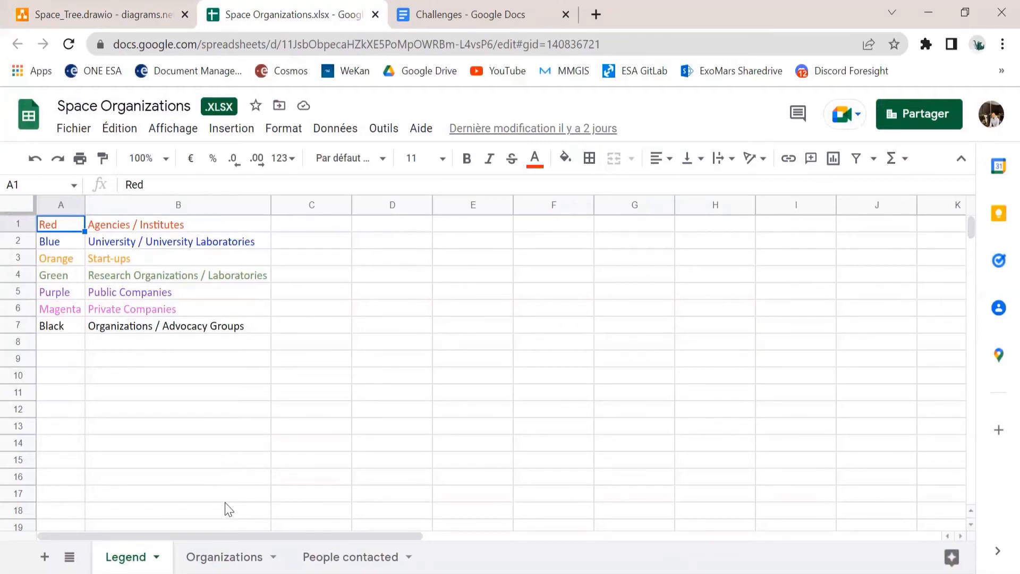
pyautogui.moveTo(227, 562)
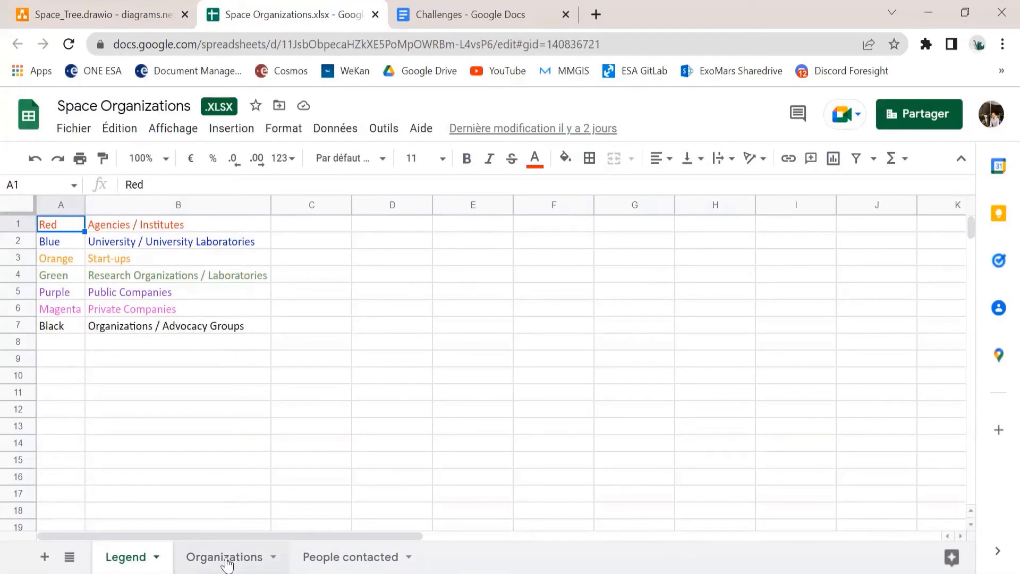
pyautogui.click(224, 556)
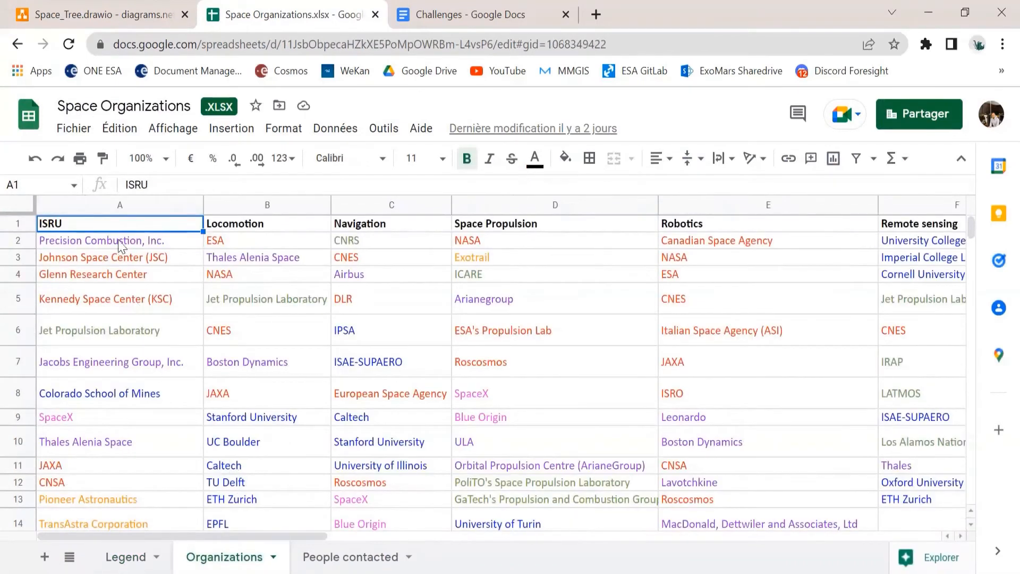
pyautogui.moveTo(145, 215)
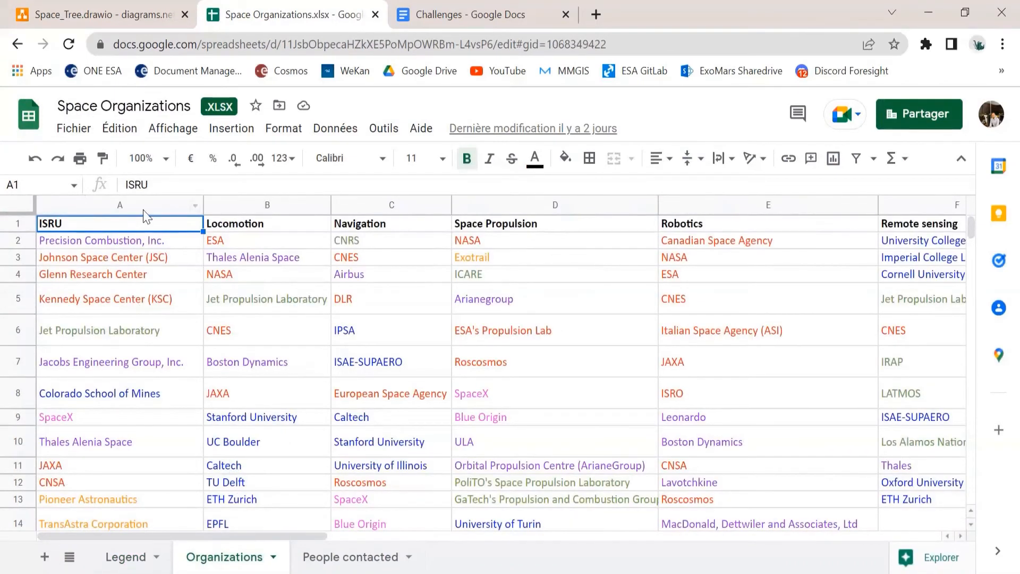
pyautogui.moveTo(128, 272)
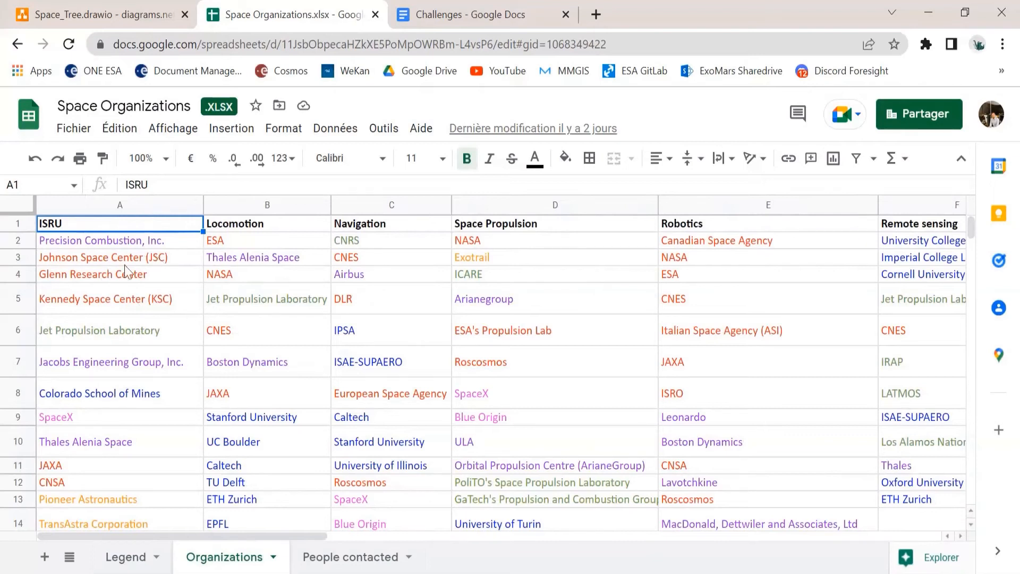
pyautogui.moveTo(184, 275)
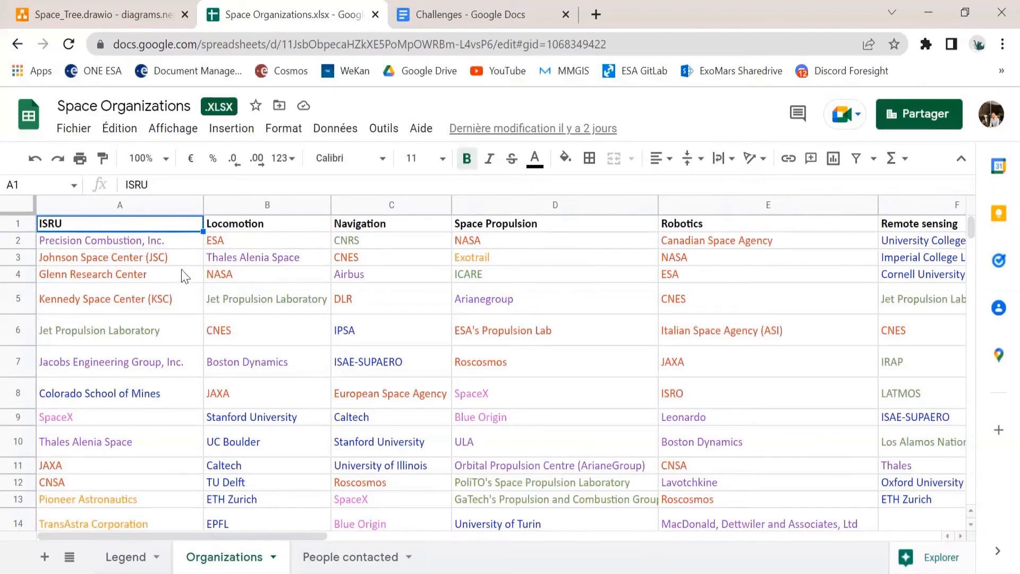
pyautogui.moveTo(216, 278)
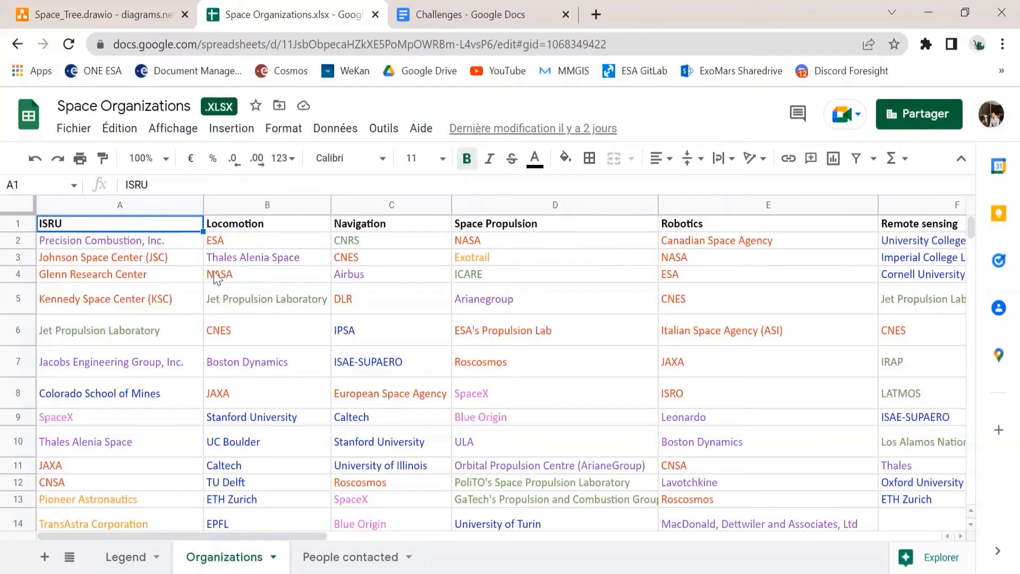
pyautogui.moveTo(217, 268)
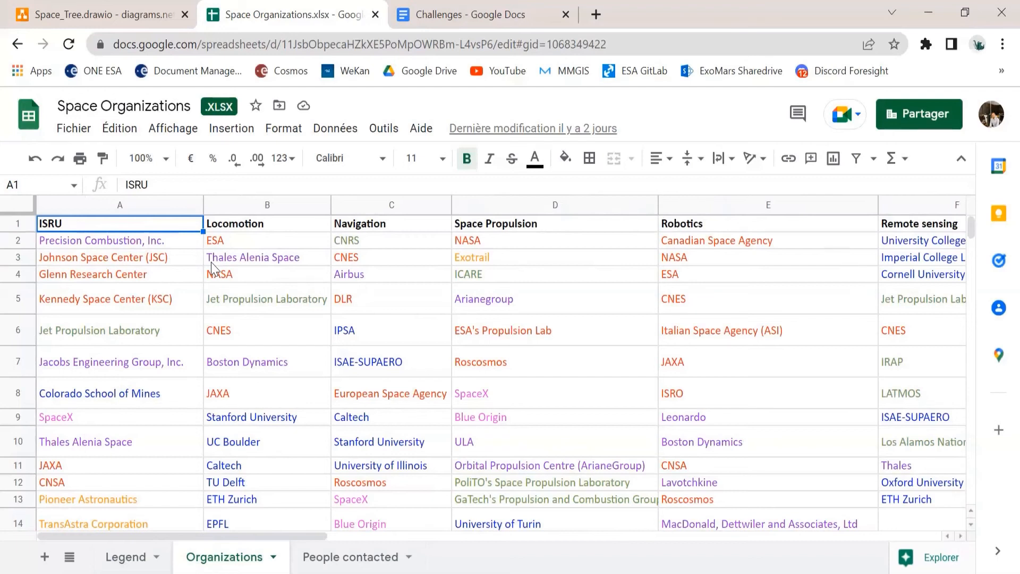
pyautogui.moveTo(276, 324)
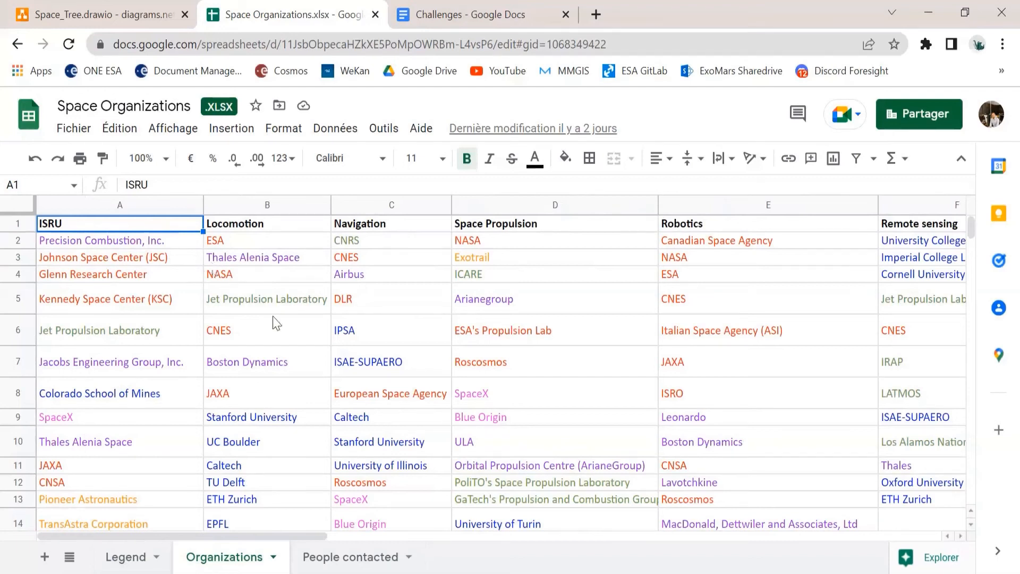
pyautogui.click(92, 274)
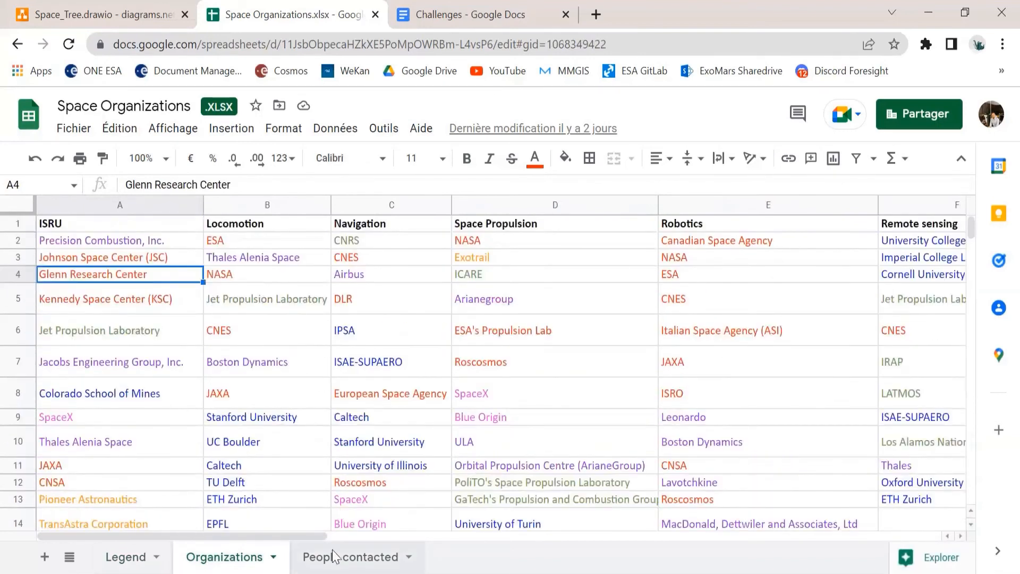
# Step: Browse the People contacted sheet, selecting the Topic column and scrolling through contacts
pyautogui.click(347, 556)
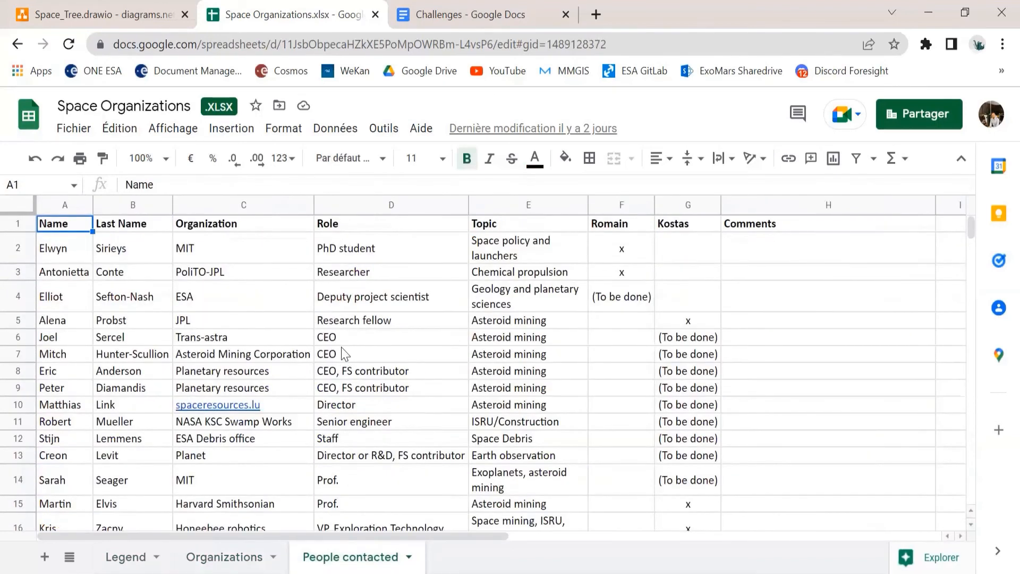
pyautogui.scroll(-3)
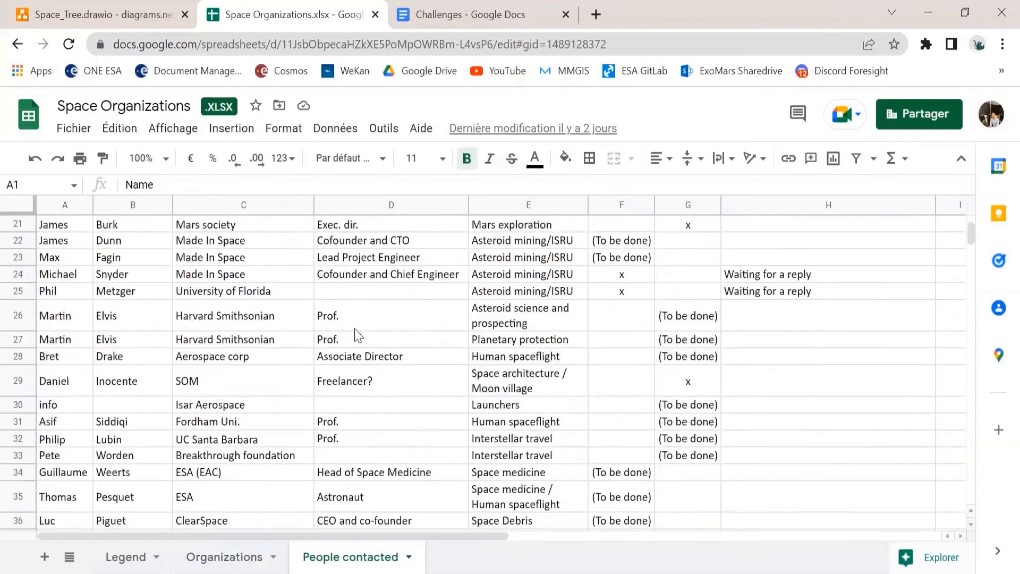
pyautogui.click(527, 204)
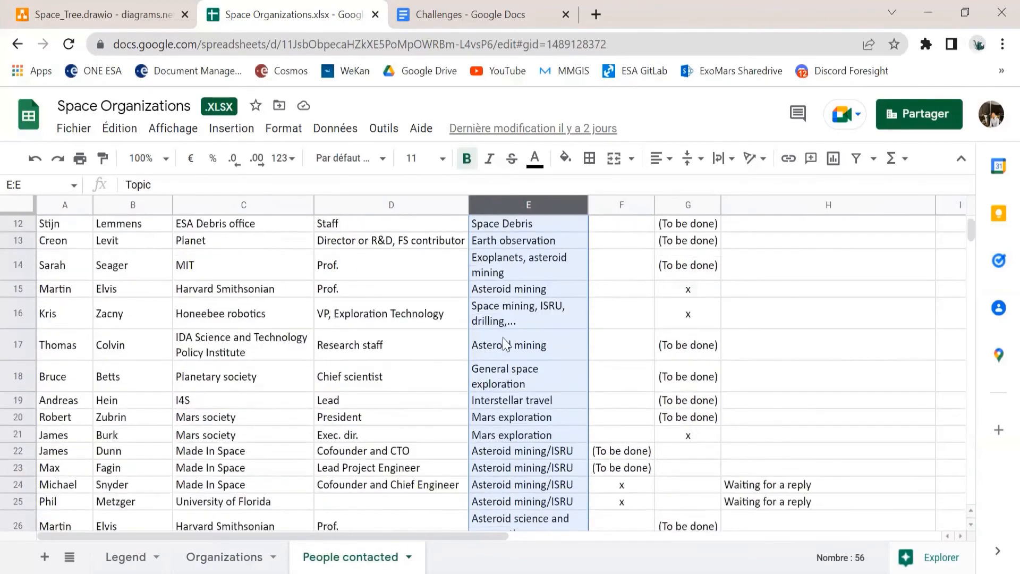
pyautogui.scroll(-3)
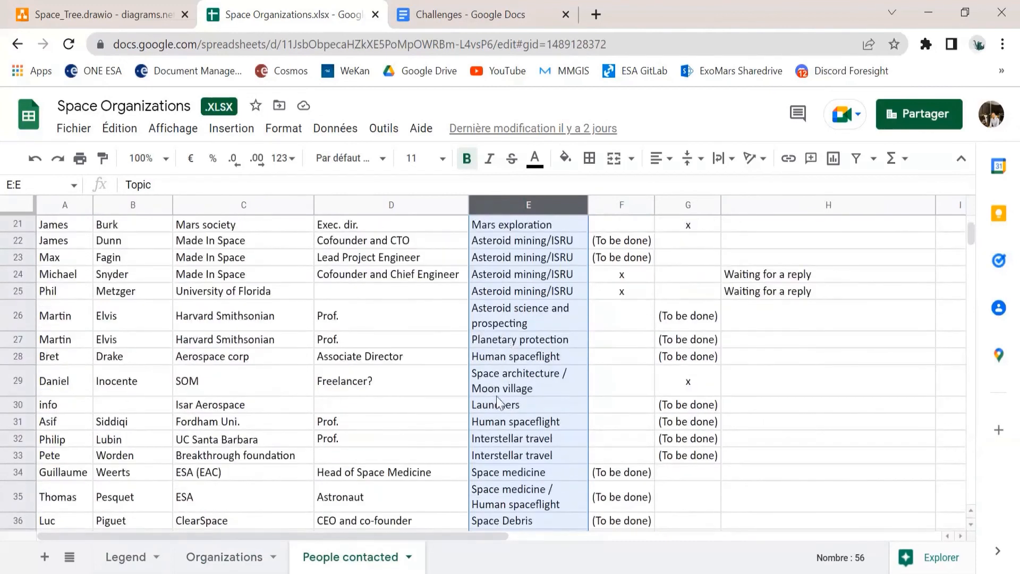
pyautogui.scroll(-3)
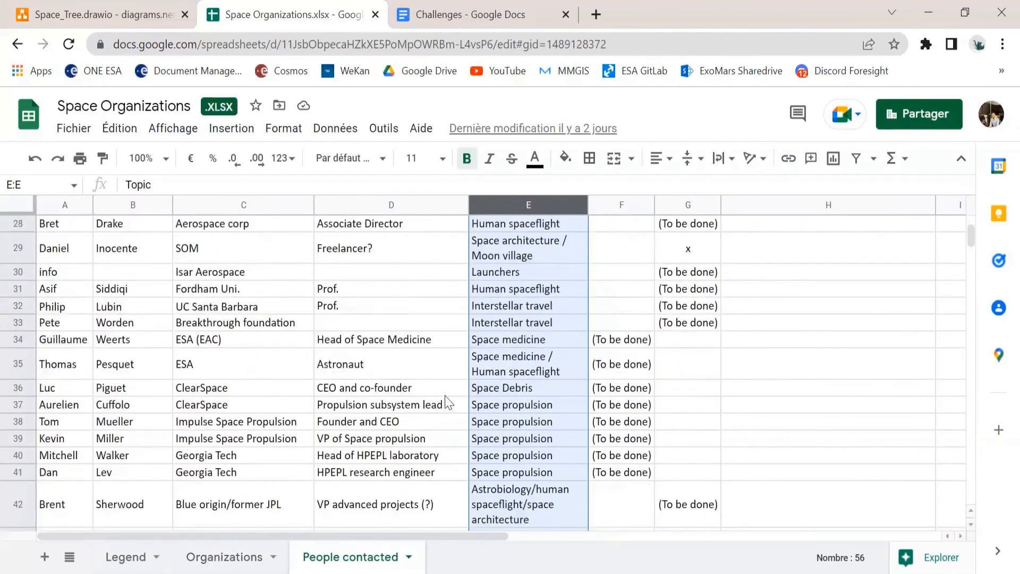
pyautogui.moveTo(295, 363)
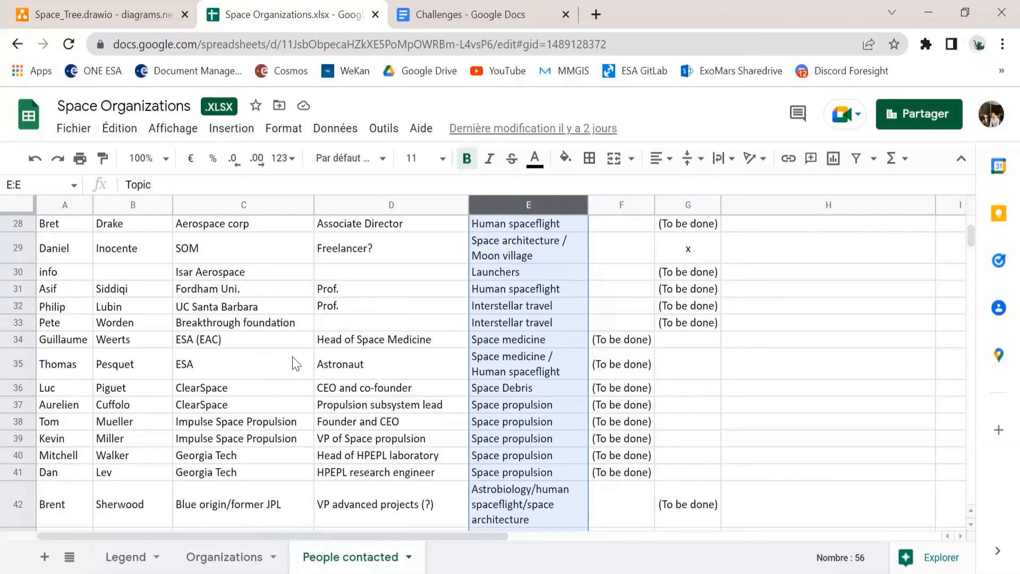
pyautogui.moveTo(315, 287)
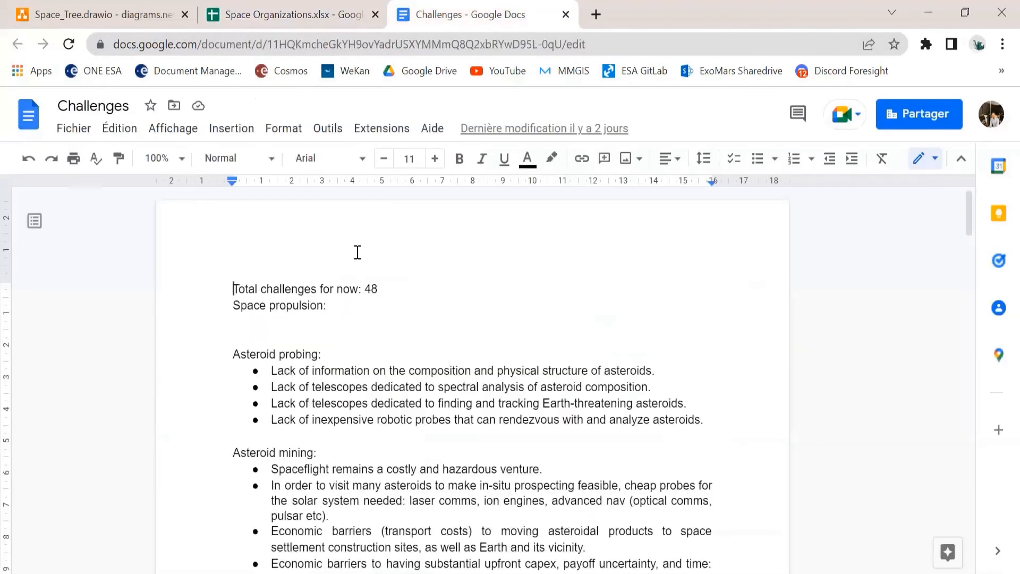
# Step: Scroll through asteroid mining, ISRU and terraforming challenges, then return to Space_Tree.drawio
pyautogui.scroll(-3)
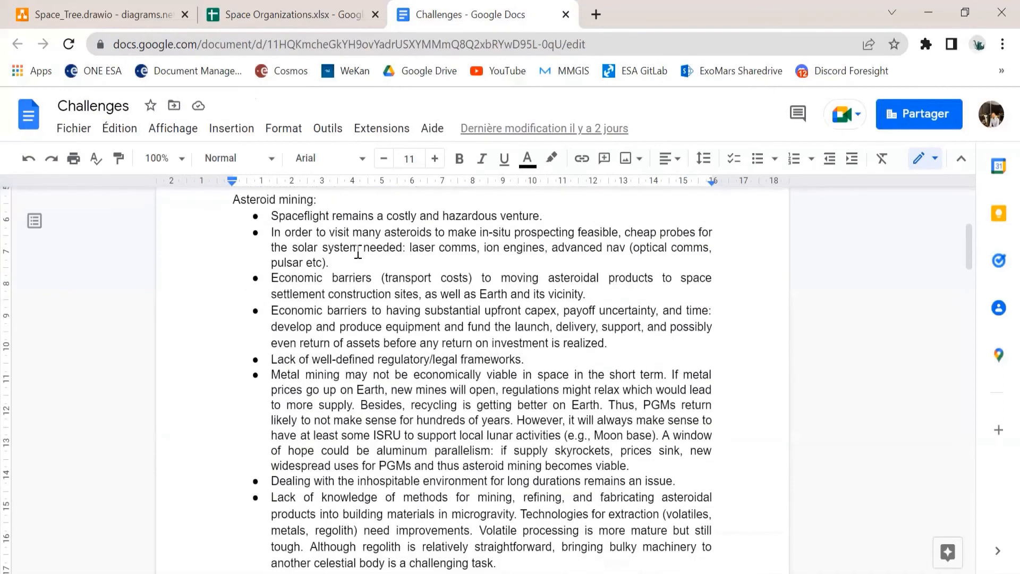
pyautogui.scroll(-3)
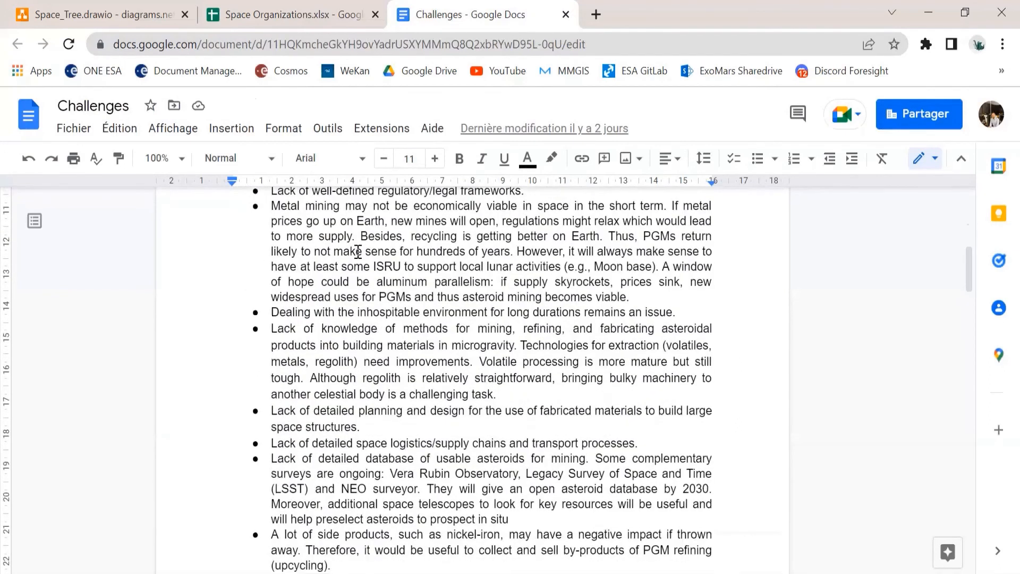
pyautogui.scroll(3)
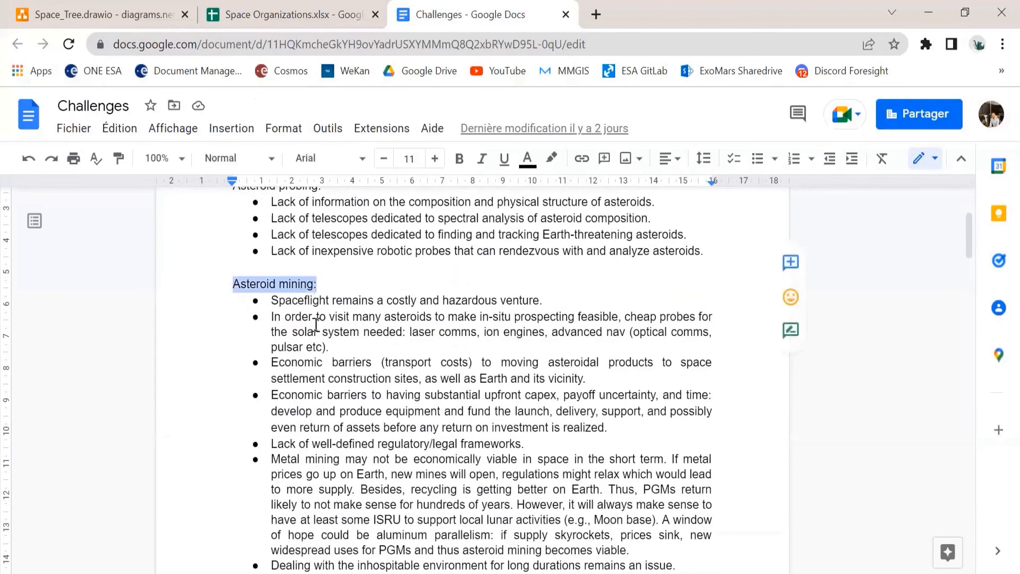
pyautogui.scroll(-3)
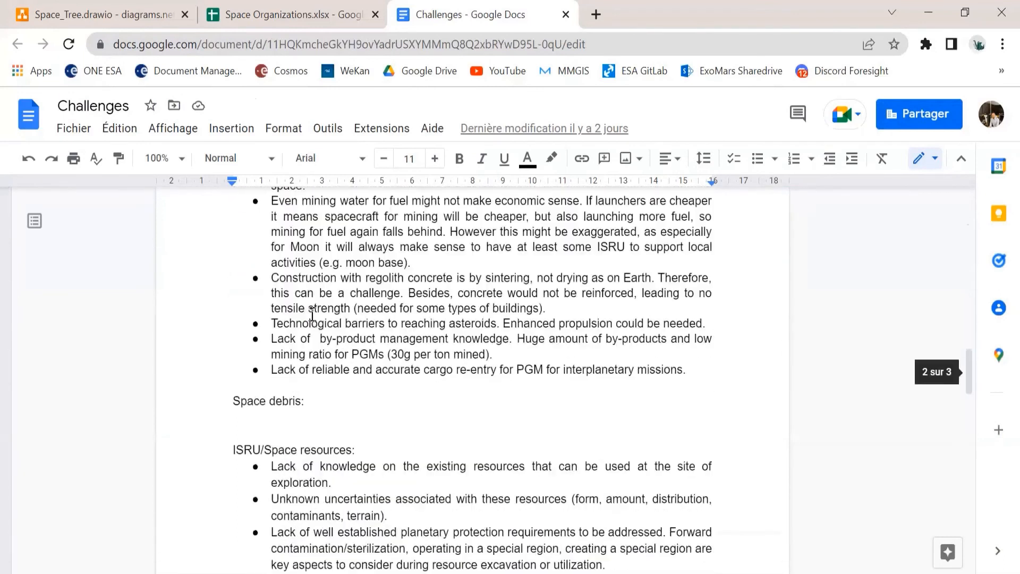
pyautogui.scroll(-3)
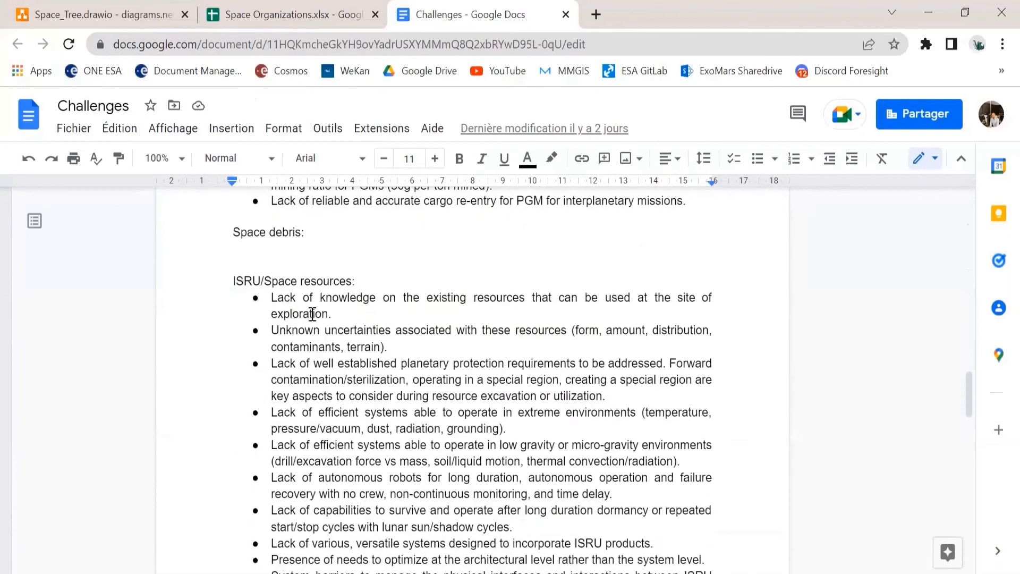
pyautogui.scroll(-3)
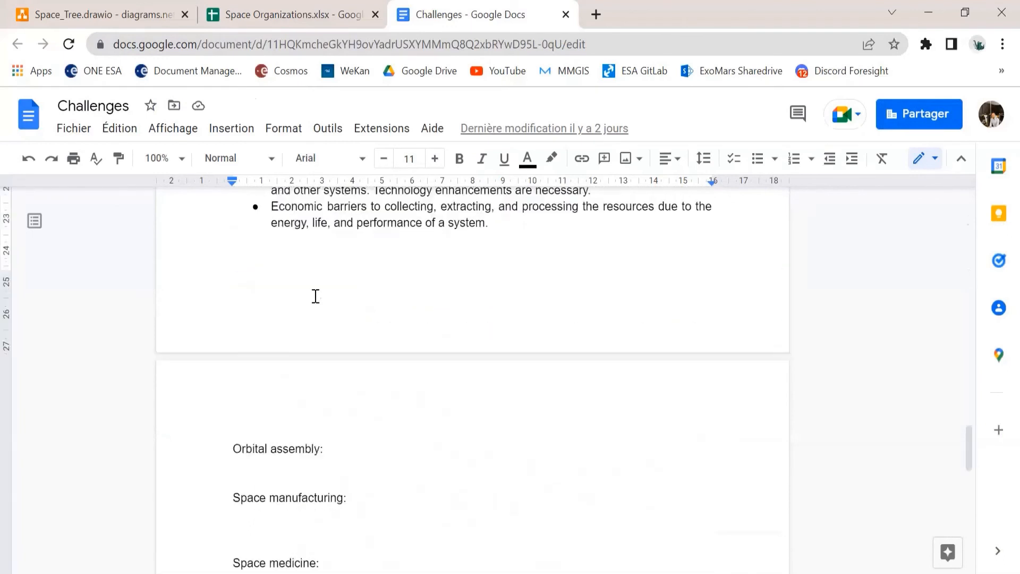
pyautogui.scroll(-3)
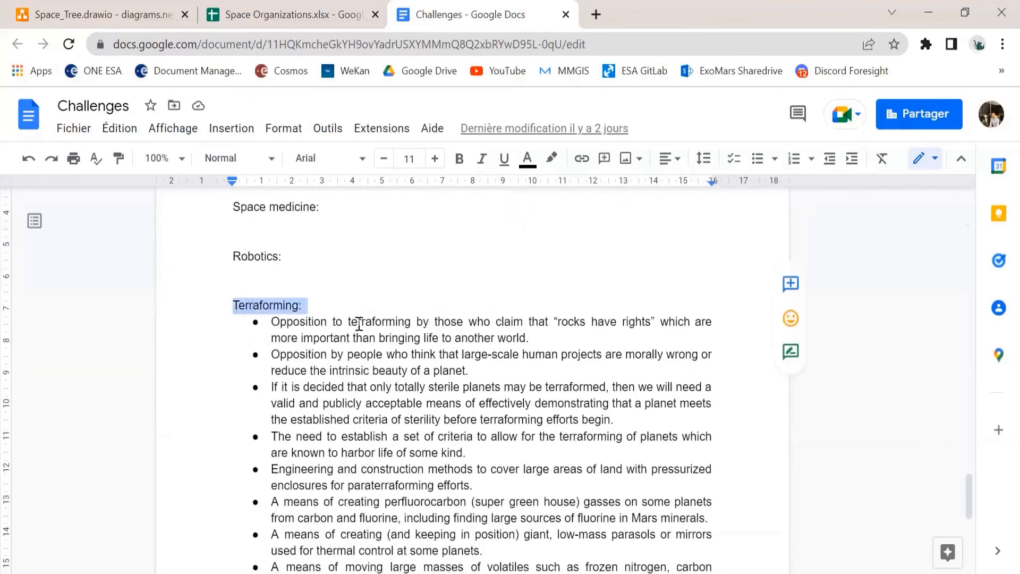
pyautogui.scroll(-3)
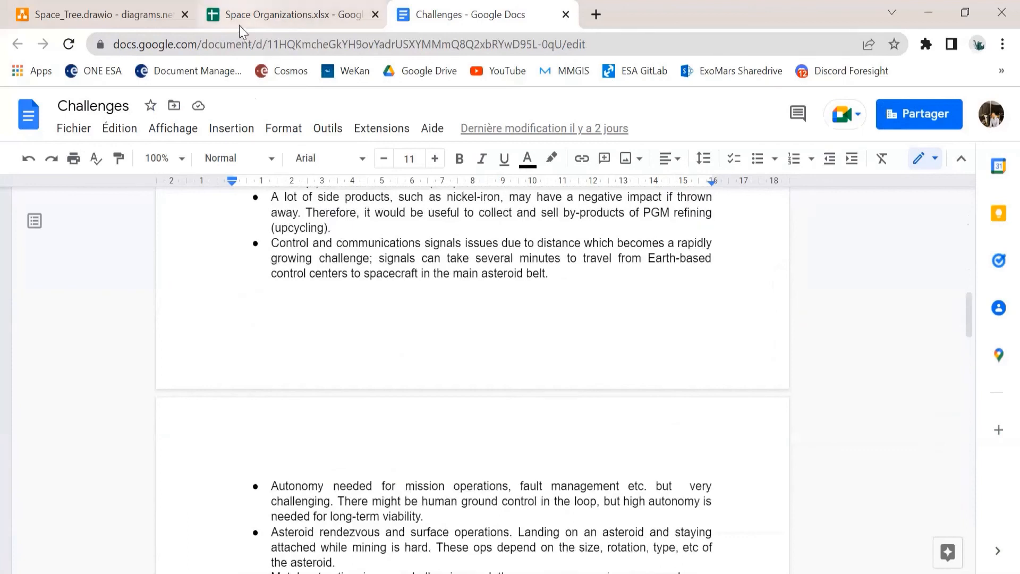
pyautogui.click(101, 15)
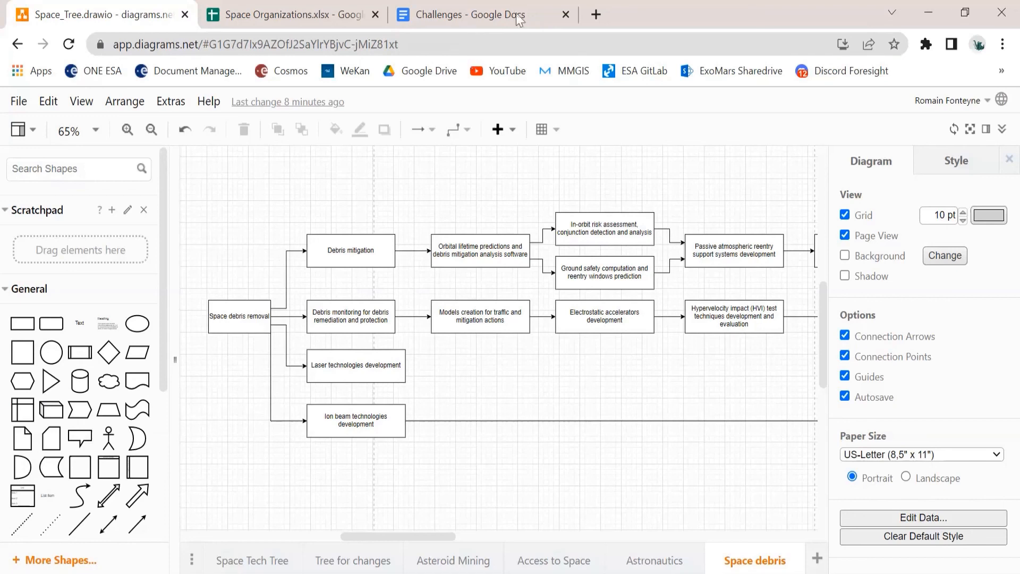
pyautogui.moveTo(312, 52)
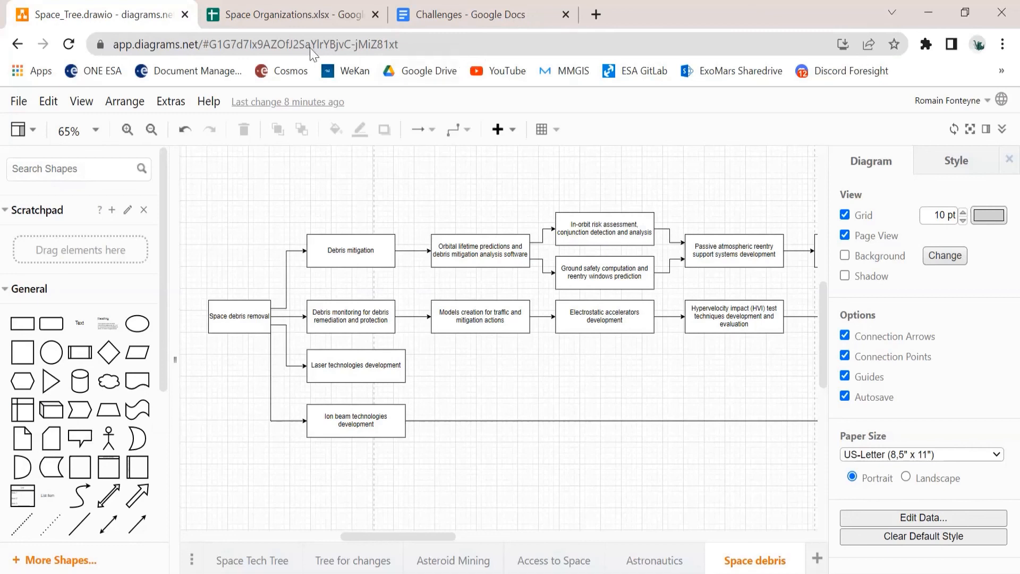